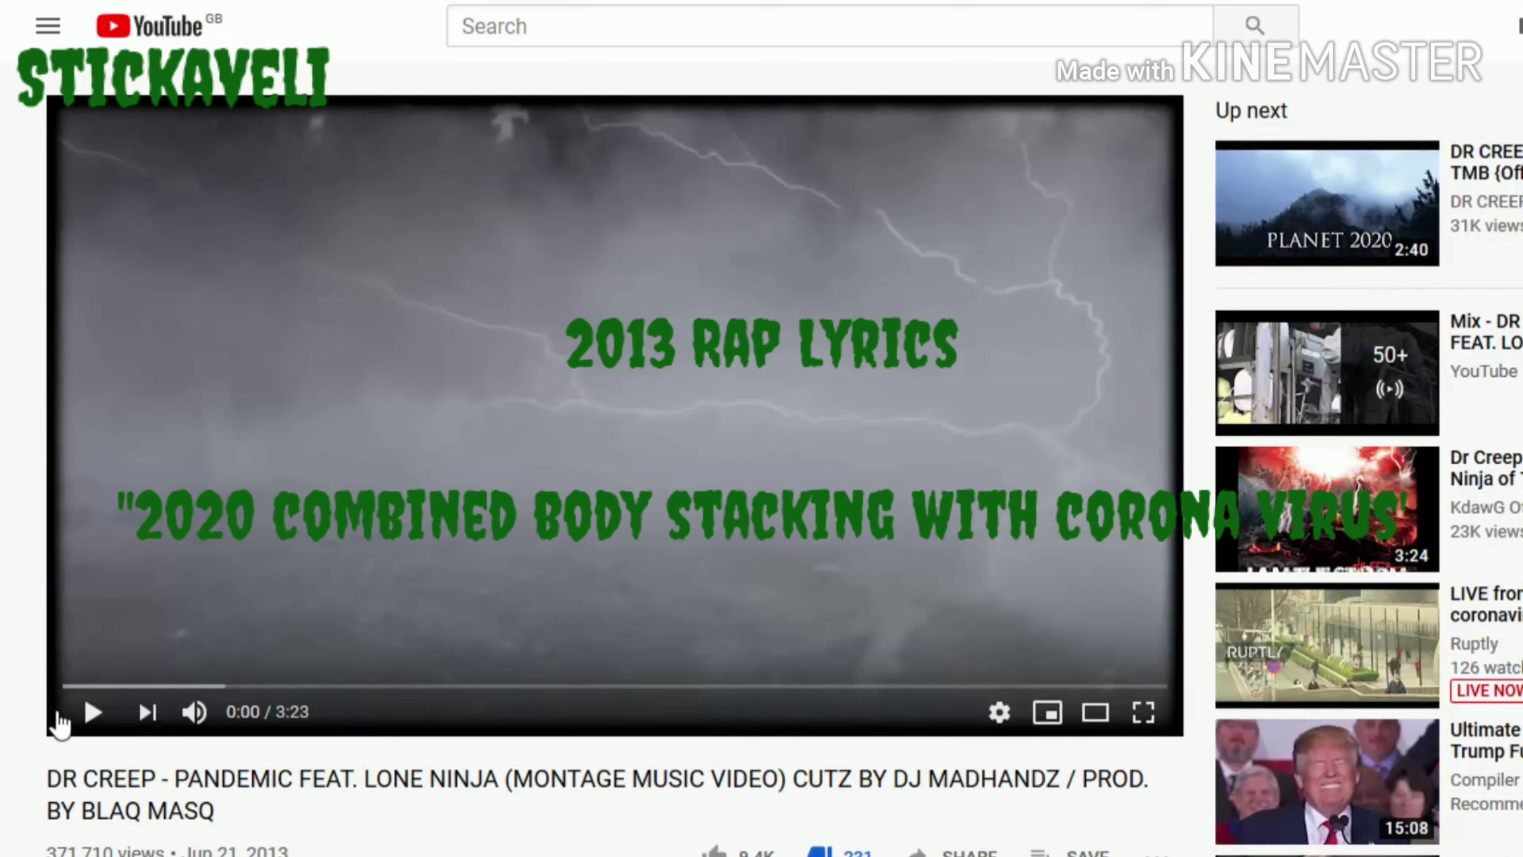
- Scroll the Dr Creep 'Pandemic' video page to show title, views, date and description
{"action": "left_click", "coordinate": [92, 711]}
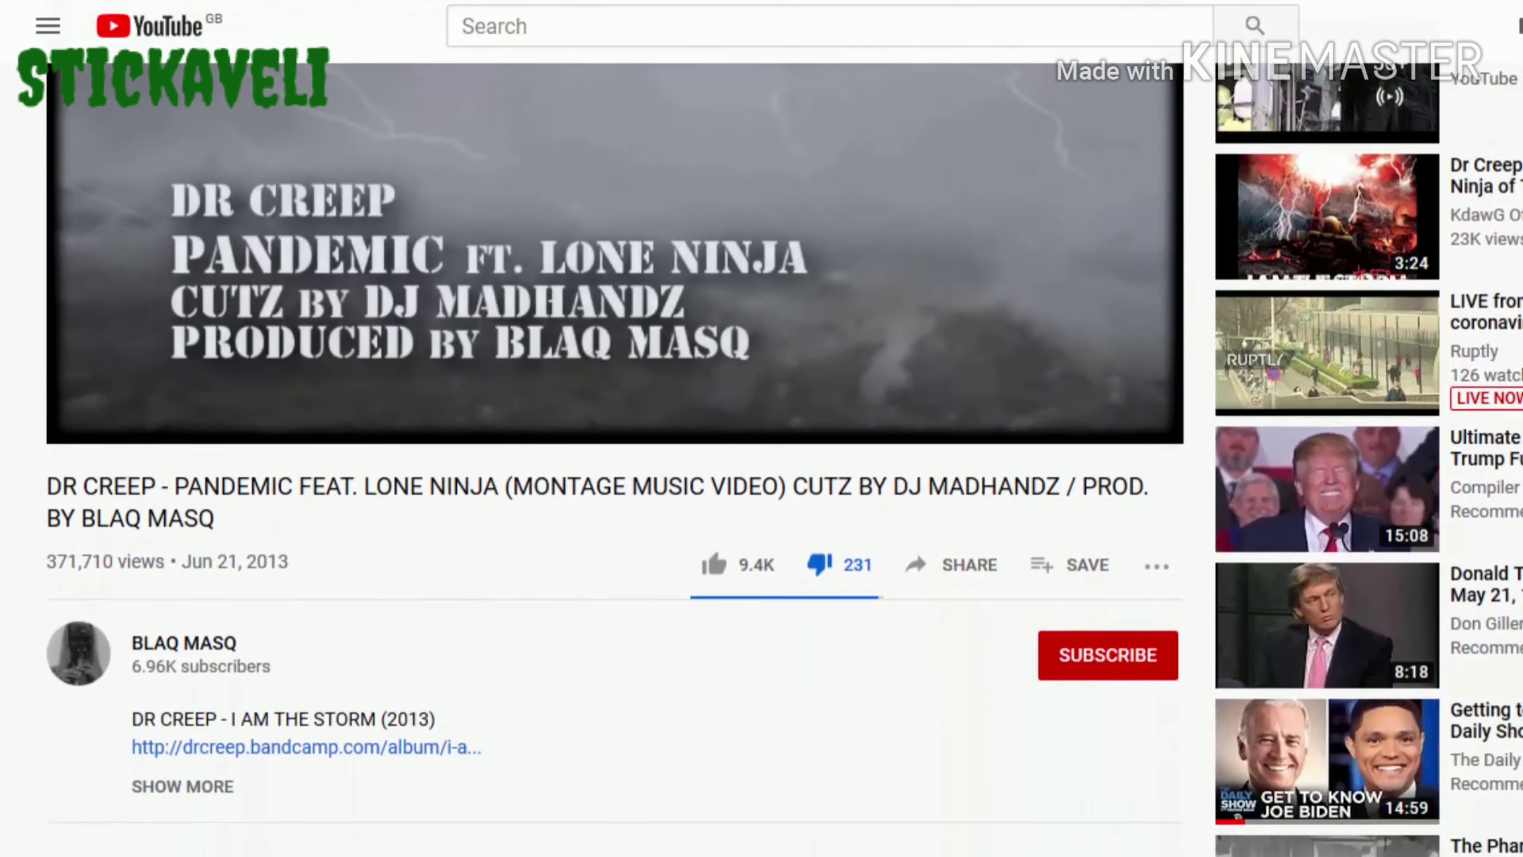
{"action": "scroll", "scroll_direction": "down", "scroll_amount": 3}
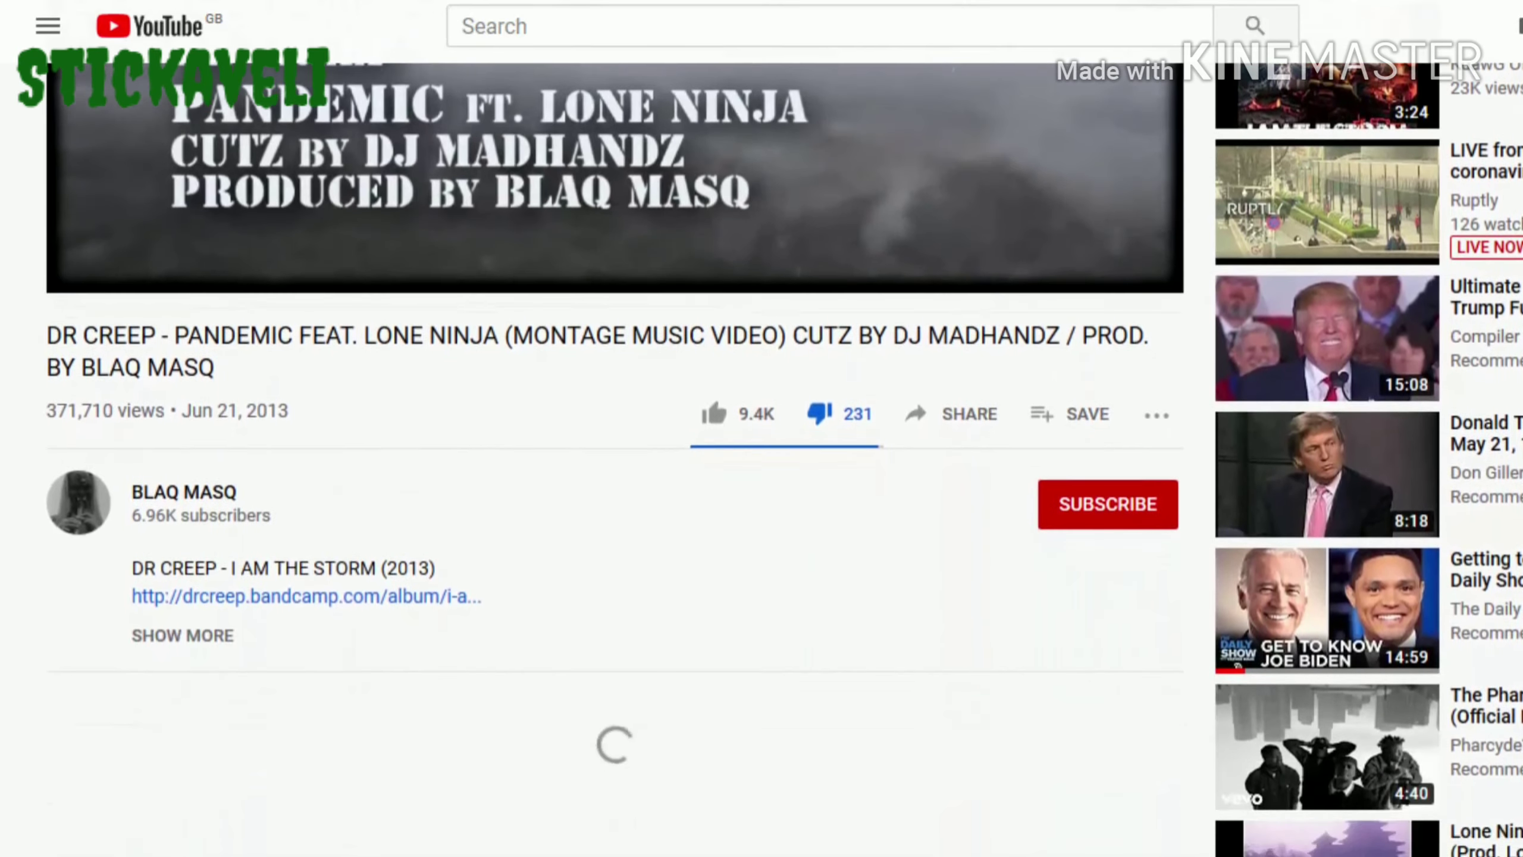